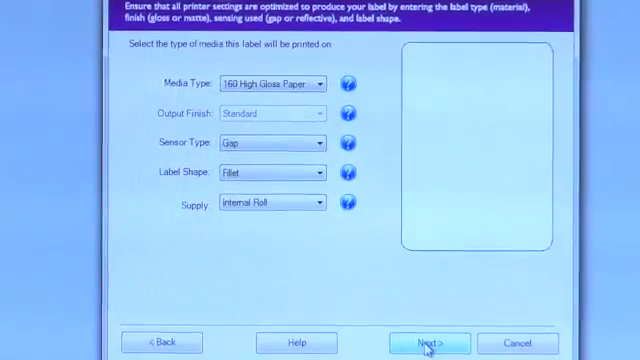
Advance the wizard past the label type and label size steps.
{"action": "left_click", "coordinate": [440, 344]}
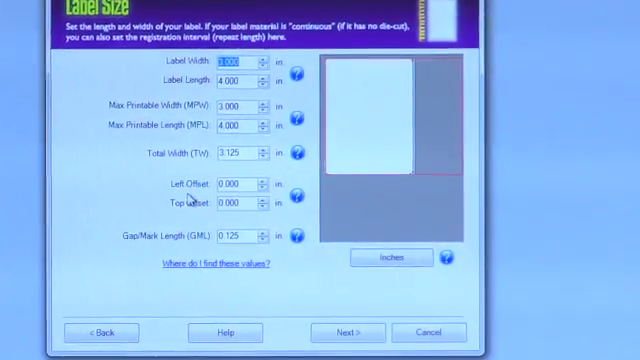
{"action": "left_click", "coordinate": [348, 332]}
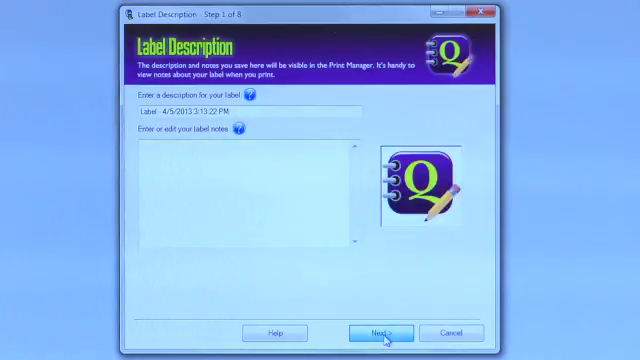
Accept the default label description and bring up the printer's Properties settings.
{"action": "left_click", "coordinate": [380, 332]}
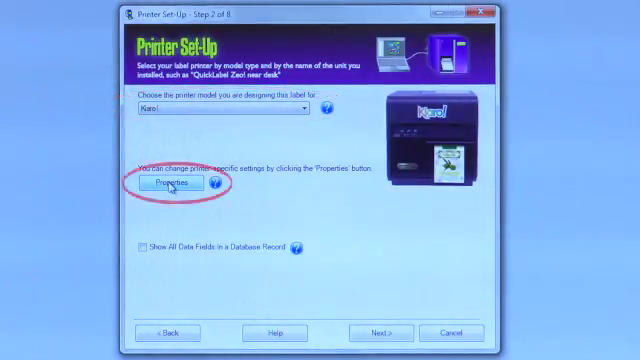
{"action": "left_click", "coordinate": [172, 188]}
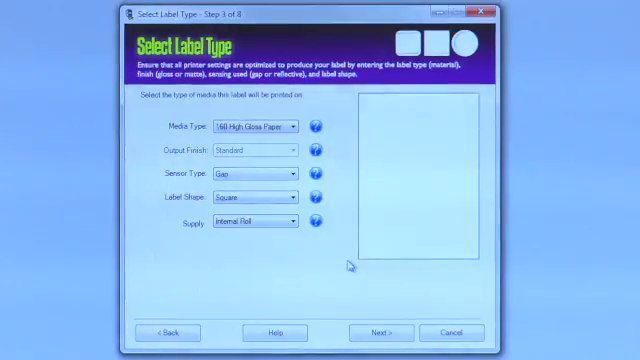
Set the label shape to Rect while keeping the supply as Internal Roll.
{"action": "left_click", "coordinate": [292, 196]}
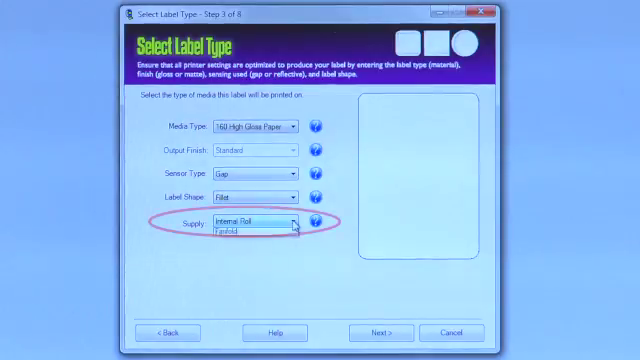
{"action": "left_click", "coordinate": [290, 222]}
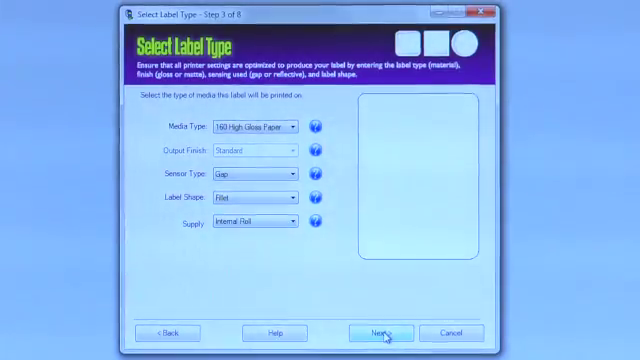
Confirm the label type and reach the Label Size step.
{"action": "left_click", "coordinate": [376, 332]}
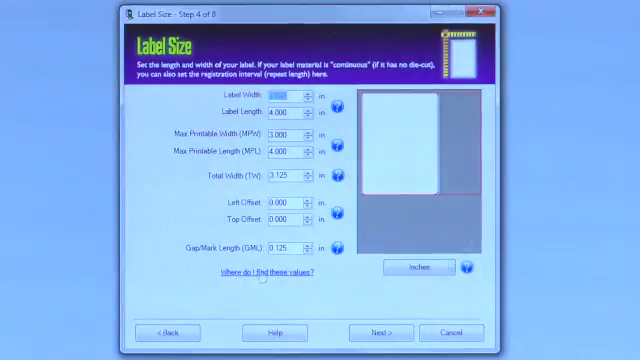
Accept the 3 by 4 inch label size and reach Multiple Label Layout.
{"action": "left_click", "coordinate": [380, 332]}
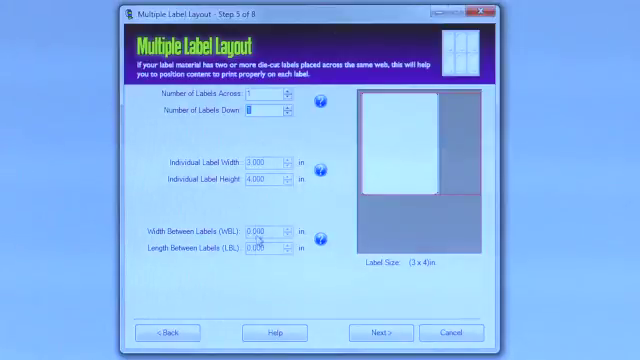
Accept the multiple label layout, keeping 0.000 margins and Portrait orientation.
{"action": "left_click", "coordinate": [380, 332]}
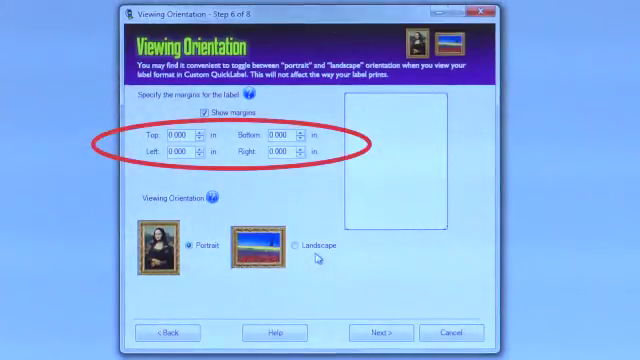
{"action": "left_click", "coordinate": [272, 244]}
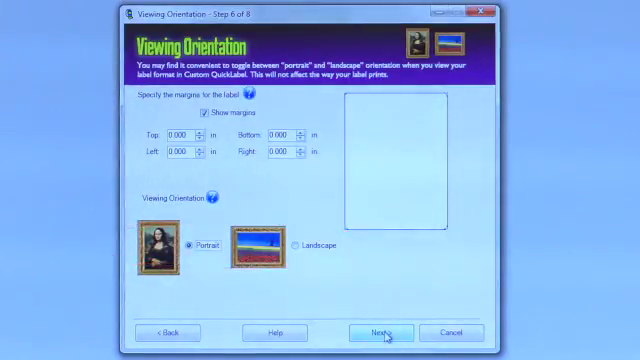
Accept portrait orientation, then 0 Degrees print settings with zero bleed.
{"action": "left_click", "coordinate": [376, 332]}
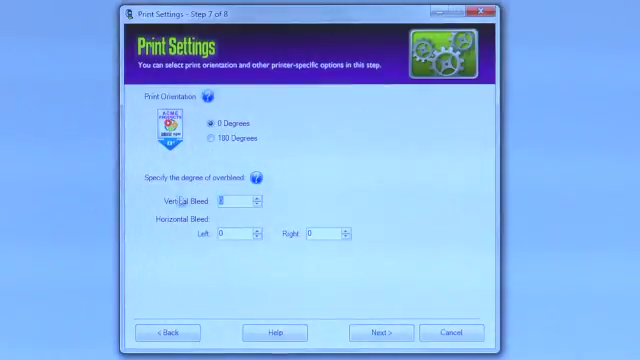
{"action": "mouse_move", "coordinate": [300, 250]}
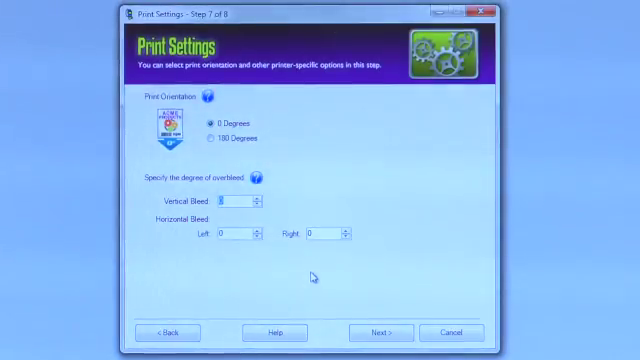
{"action": "left_click", "coordinate": [380, 332]}
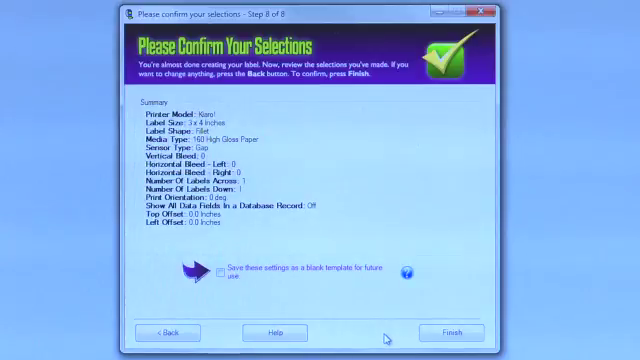
Finish the wizard so the blank 3×4 label appears on the design canvas.
{"action": "left_click", "coordinate": [450, 332]}
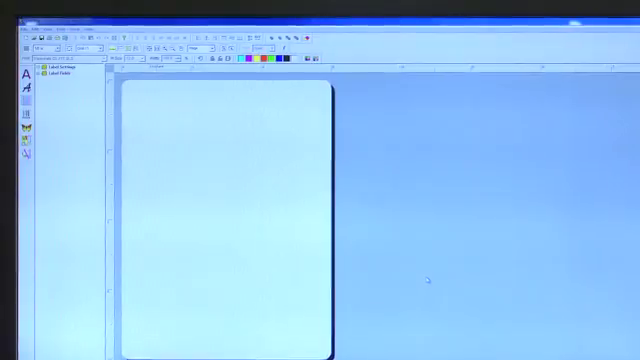